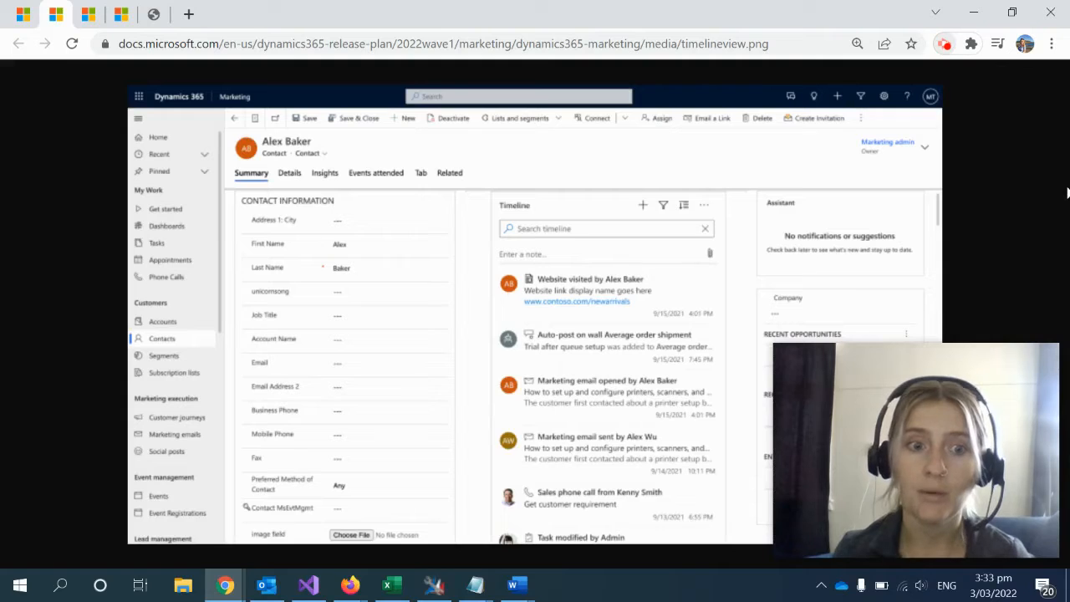
{"action": "mouse_move", "coordinate": [525, 338]}
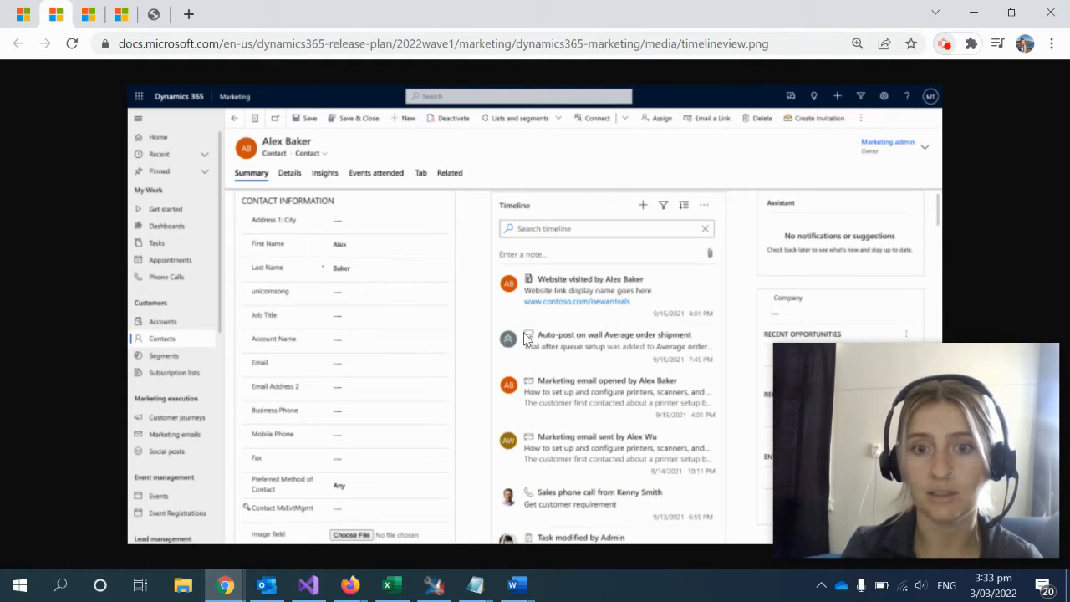
{"action": "mouse_move", "coordinate": [472, 324]}
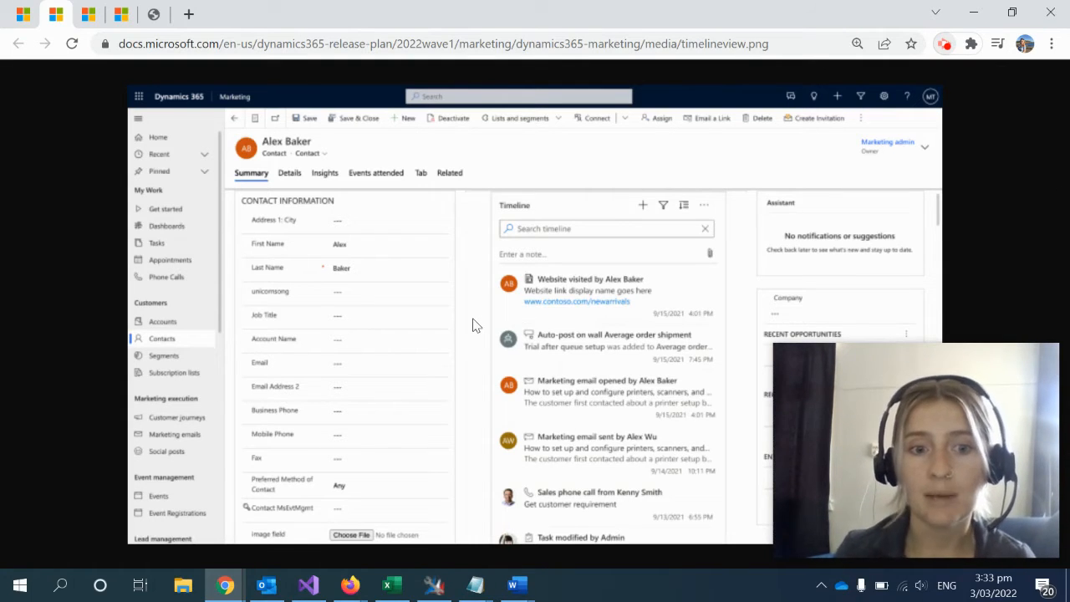